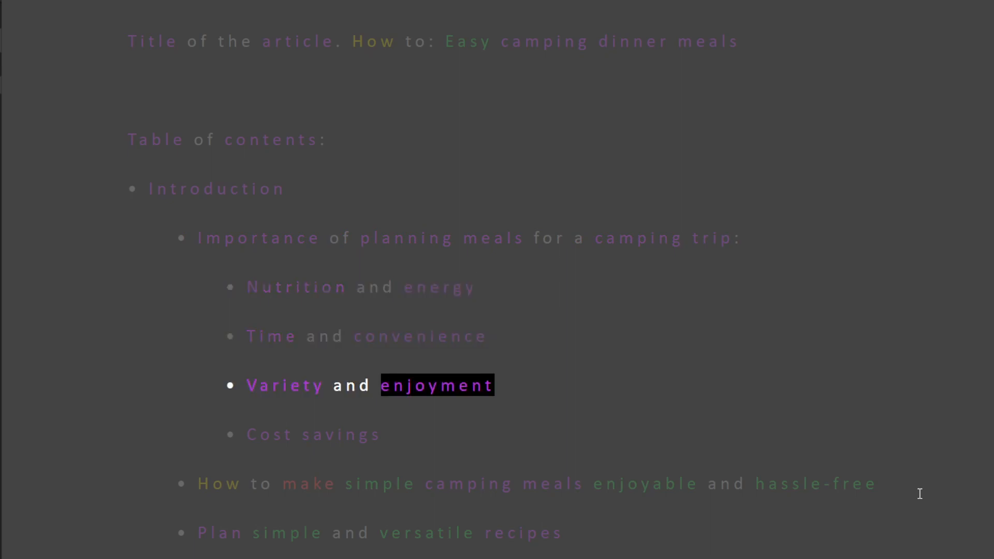
Follow the highlighted reading through the table of contents down to One Pan Lemon Herb Chicken.
{"action": "scroll", "scroll_direction": "down", "scroll_amount": 3}
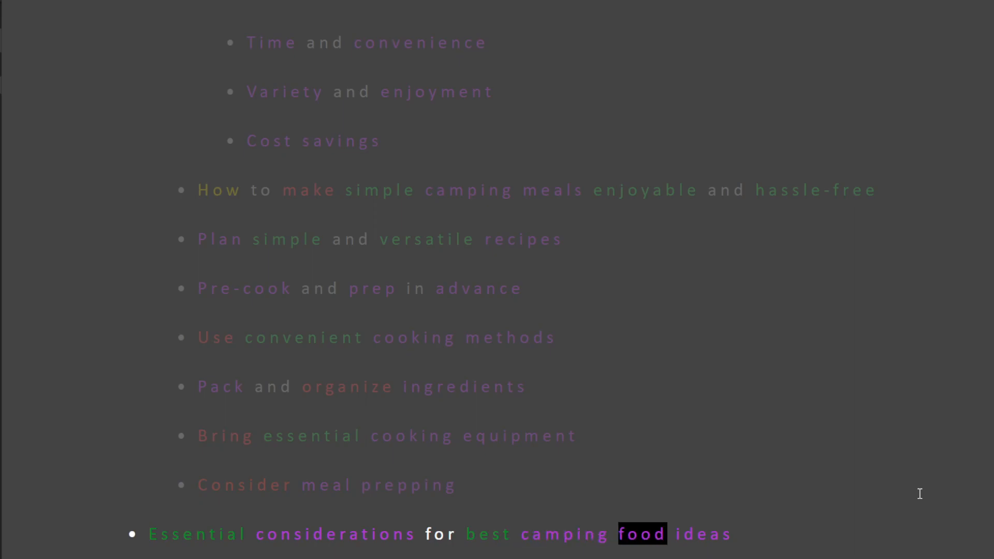
{"action": "scroll", "scroll_direction": "down", "scroll_amount": 3}
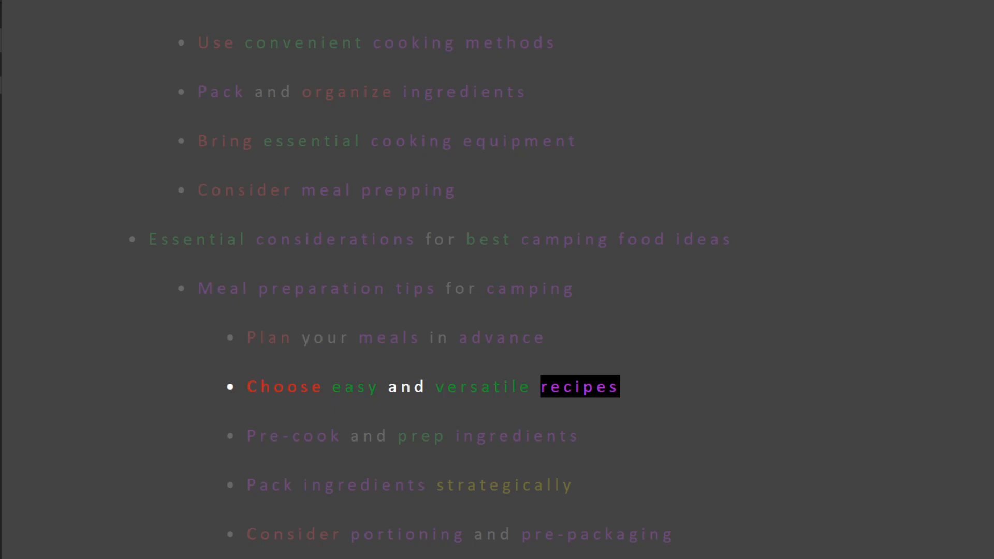
{"action": "scroll", "scroll_direction": "down", "scroll_amount": 3}
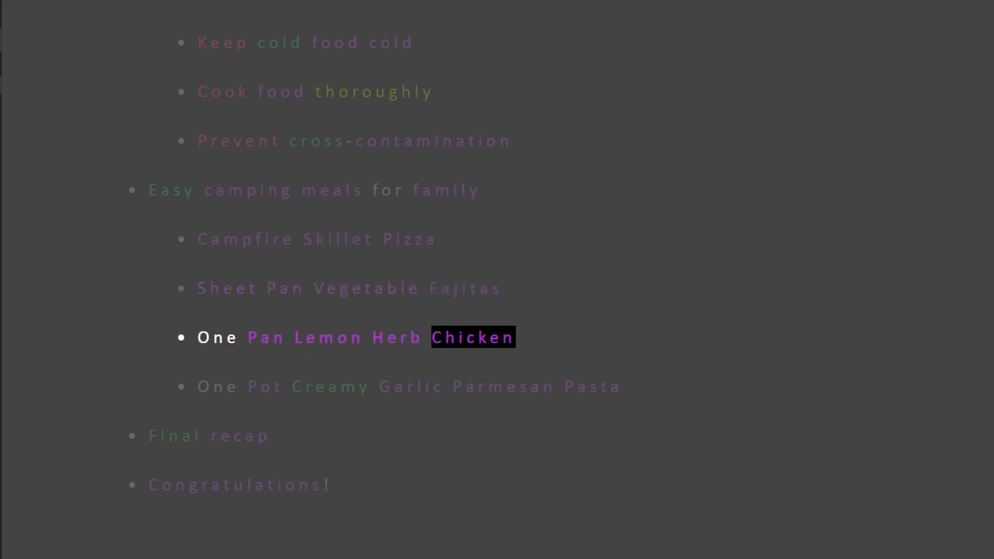
{"action": "left_click", "coordinate": [503, 387]}
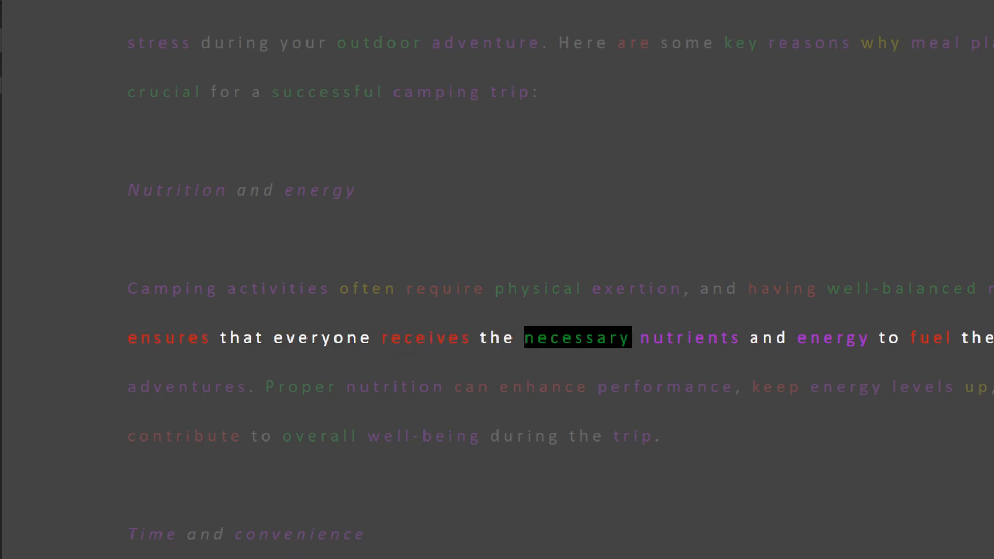
Follow the reading through the Nutrition, Time and Variety paragraphs to Cost savings.
{"action": "scroll", "scroll_direction": "down", "scroll_amount": 3}
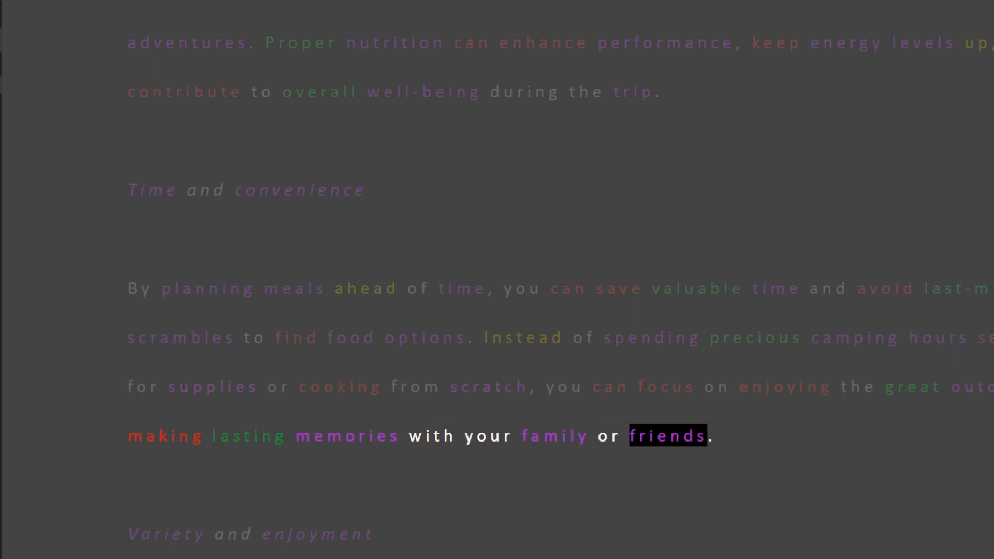
{"action": "scroll", "scroll_direction": "down", "scroll_amount": 3}
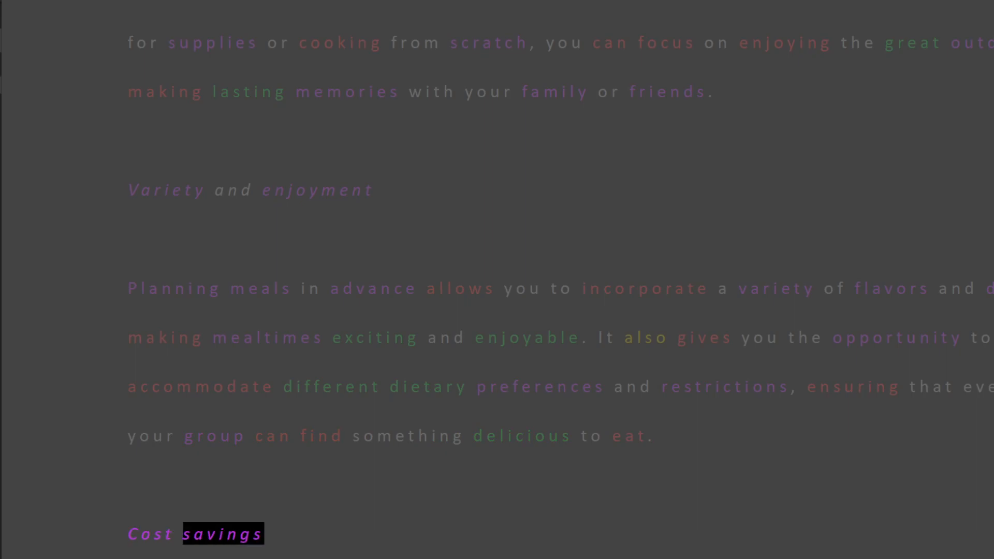
{"action": "scroll", "scroll_direction": "down", "scroll_amount": 3}
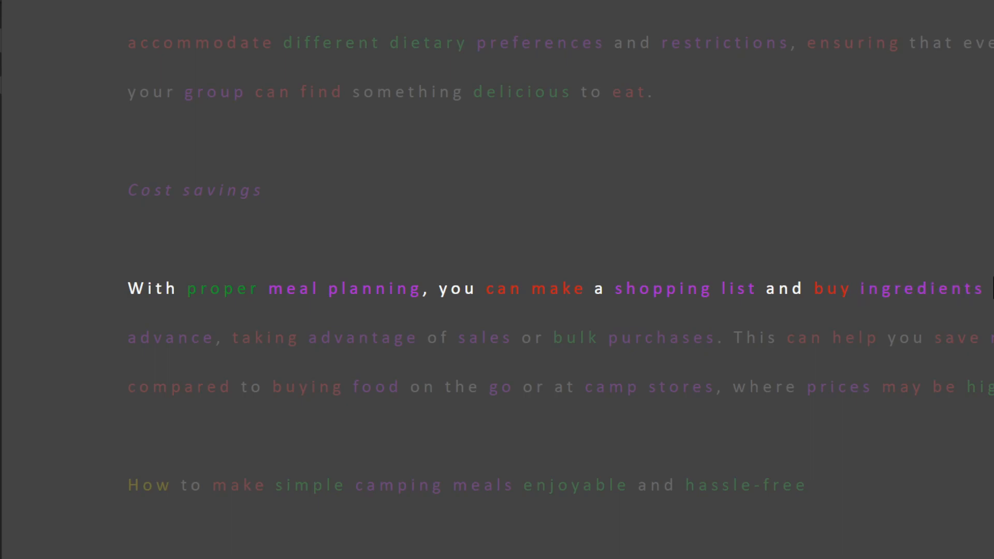
{"action": "double_click", "coordinate": [486, 337]}
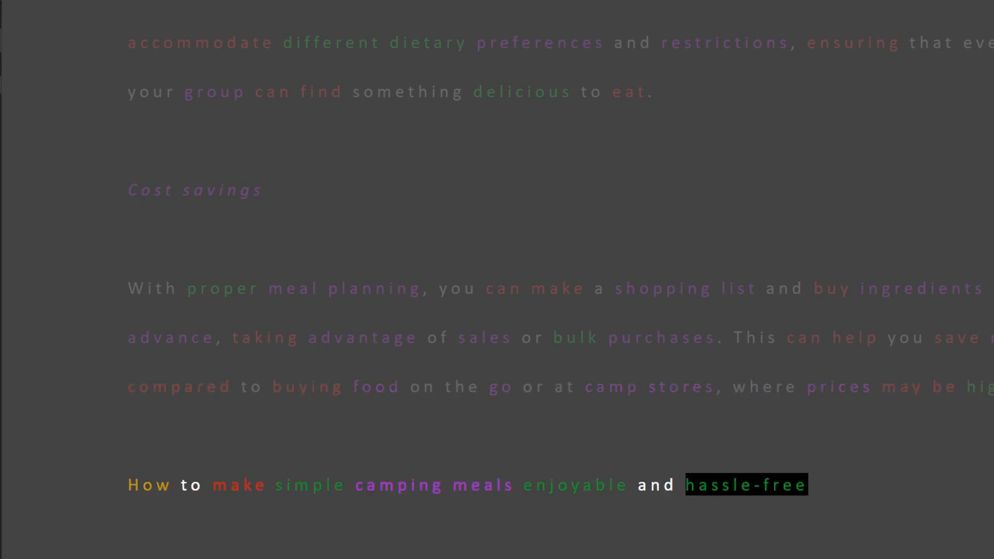
Follow the equipment and meal-prepping tips down to the well-fed camping crew line.
{"action": "scroll", "scroll_direction": "down", "scroll_amount": 3}
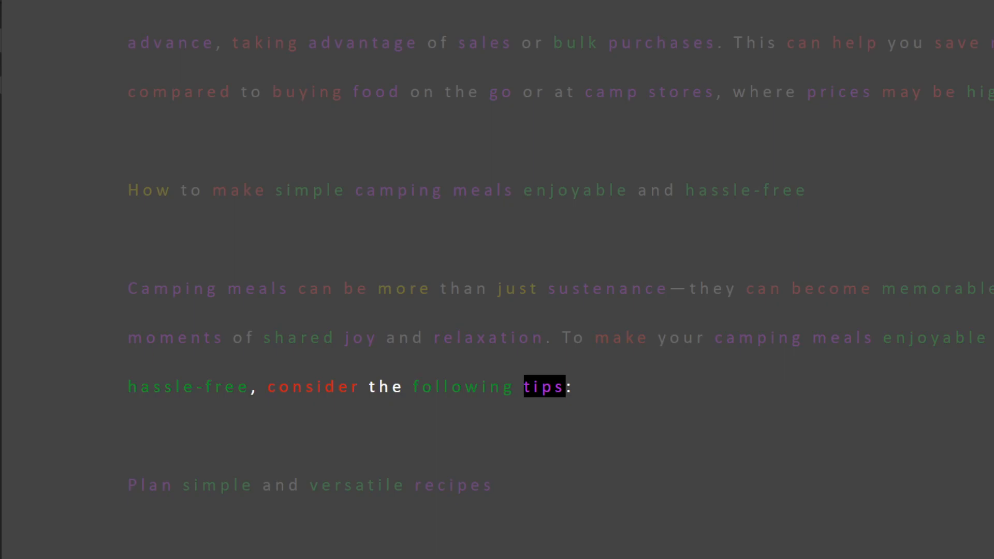
{"action": "scroll", "scroll_direction": "down", "scroll_amount": 3}
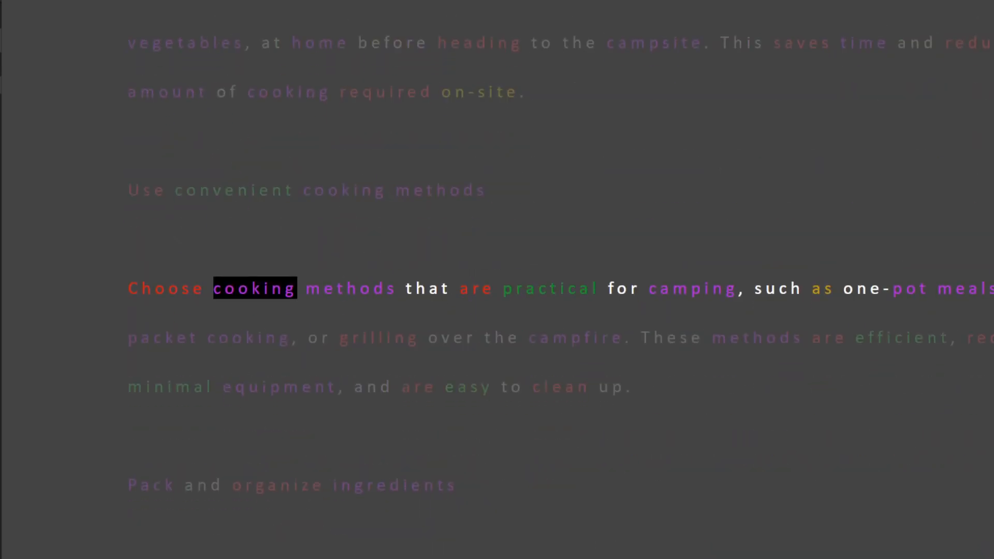
{"action": "scroll", "scroll_direction": "down", "scroll_amount": 3}
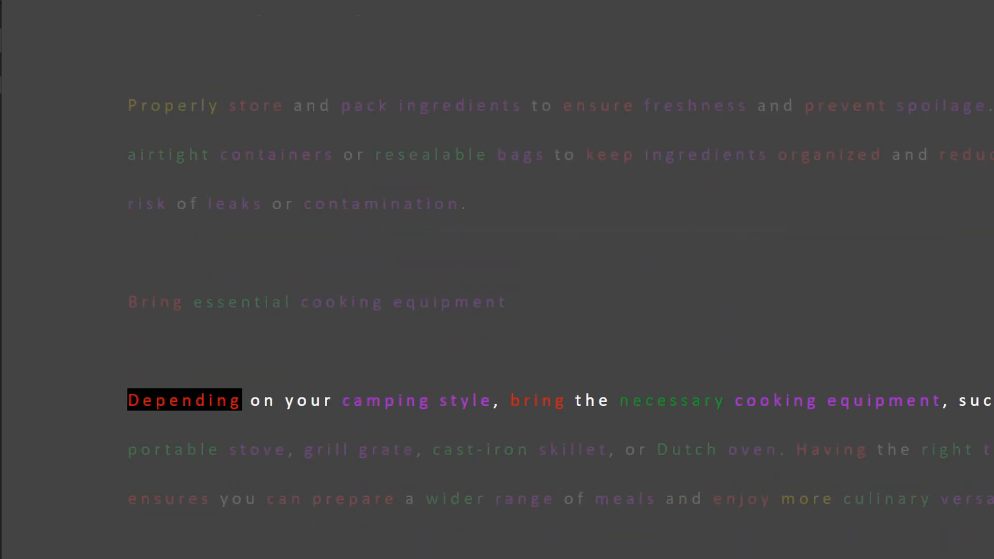
{"action": "scroll", "scroll_direction": "down", "scroll_amount": 3}
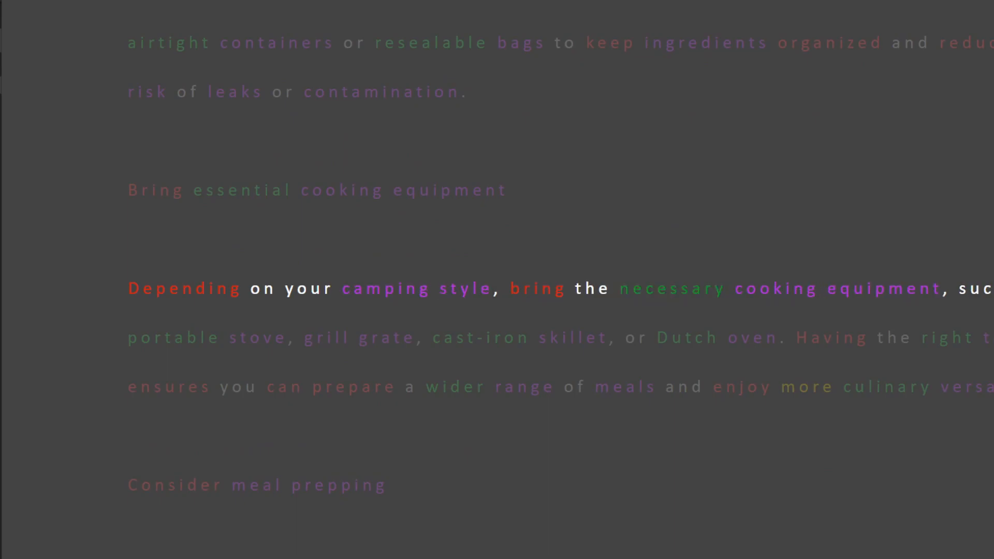
{"action": "double_click", "coordinate": [480, 337]}
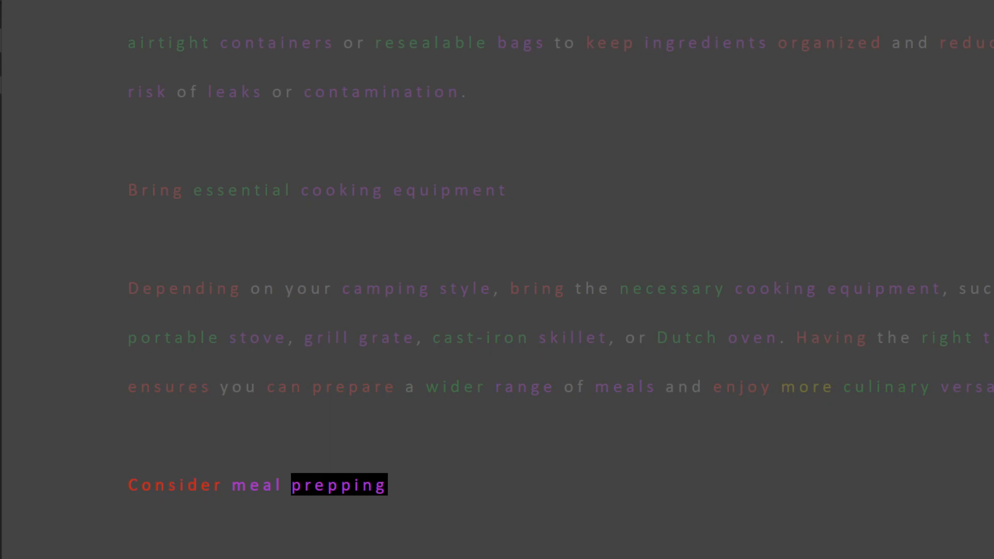
{"action": "scroll", "scroll_direction": "down", "scroll_amount": 3}
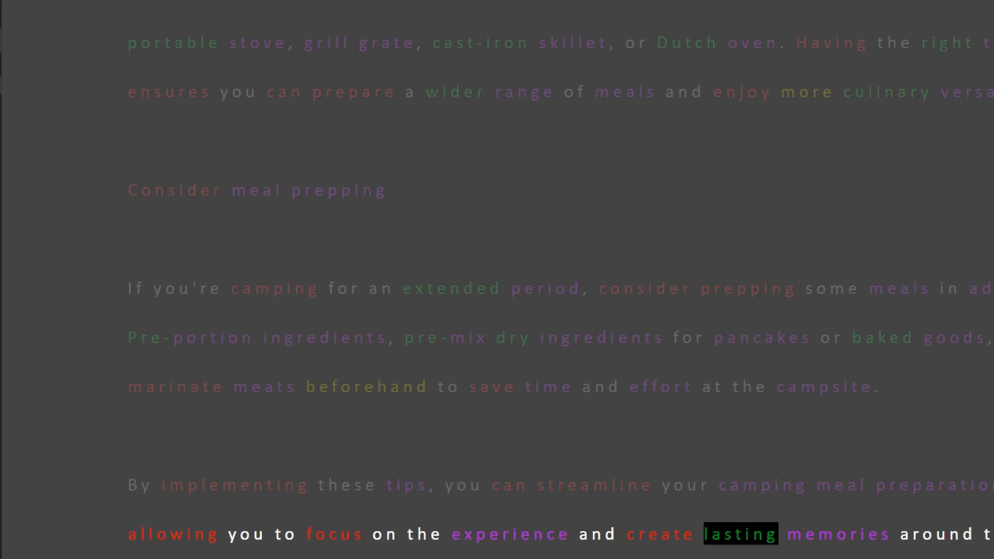
{"action": "scroll", "scroll_direction": "down", "scroll_amount": 3}
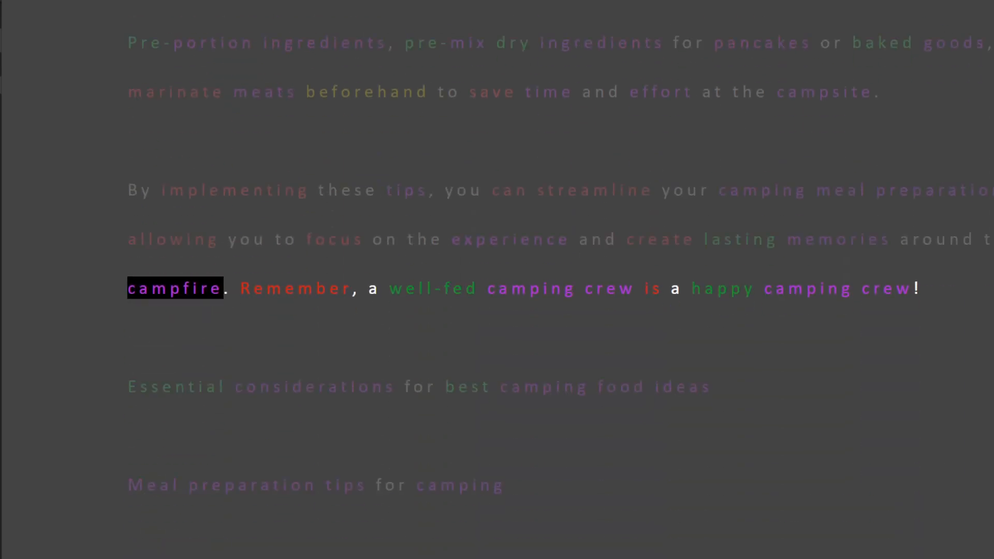
{"action": "scroll", "scroll_direction": "down", "scroll_amount": 3}
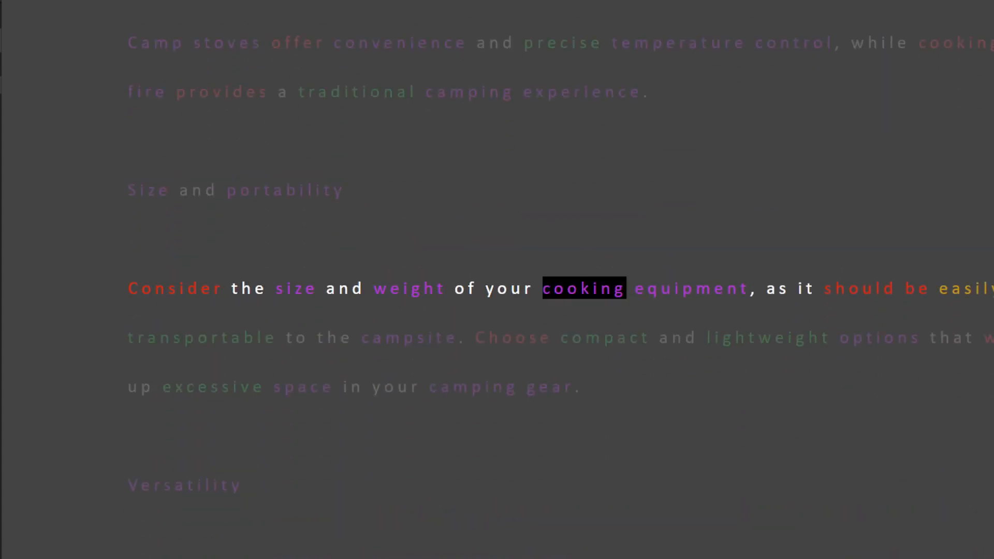
Scroll with the reading into the Size and portability paragraph on compact equipment.
{"action": "scroll", "scroll_direction": "down", "scroll_amount": 3}
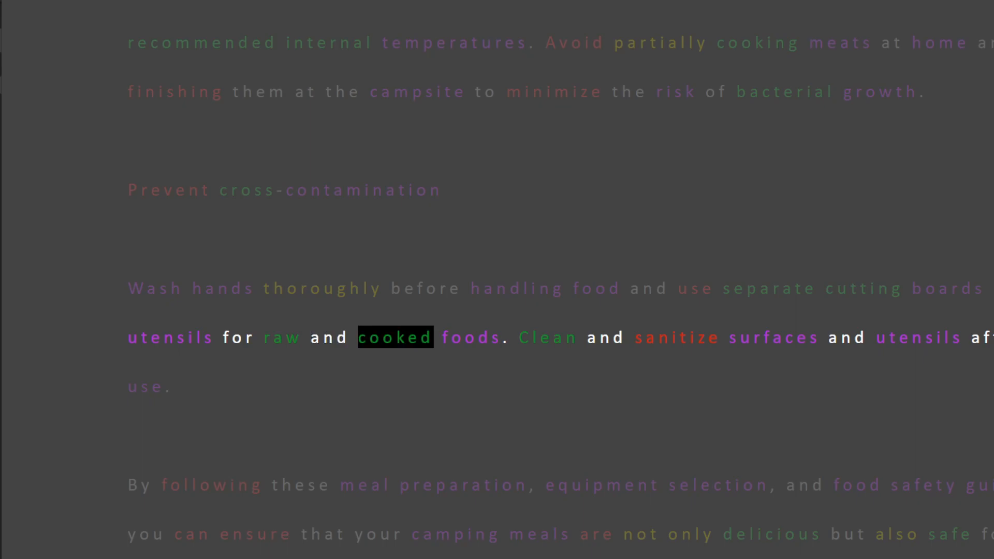
Follow Prevent cross-contamination and the food safety summary to the positive camping experience line.
{"action": "left_click", "coordinate": [676, 337]}
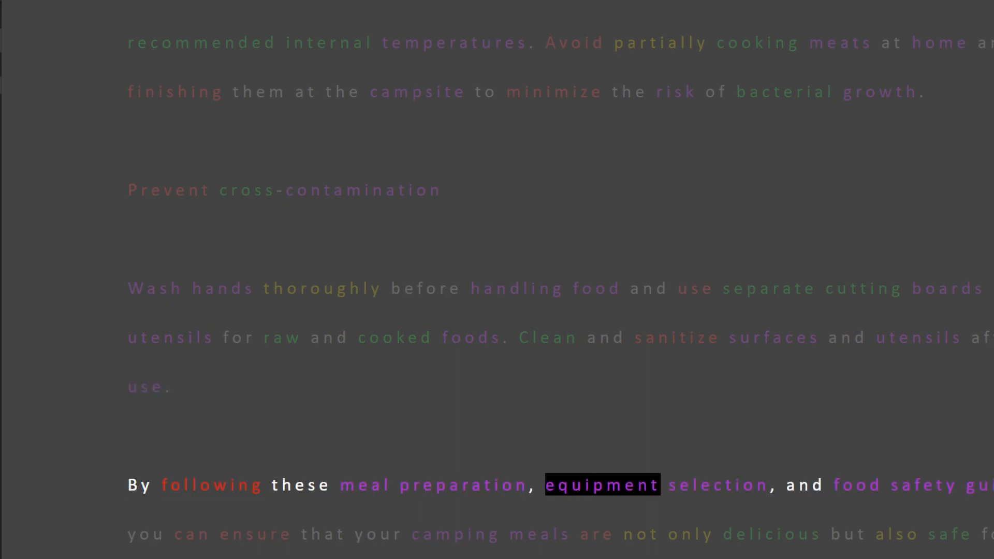
{"action": "scroll", "scroll_direction": "down", "scroll_amount": 3}
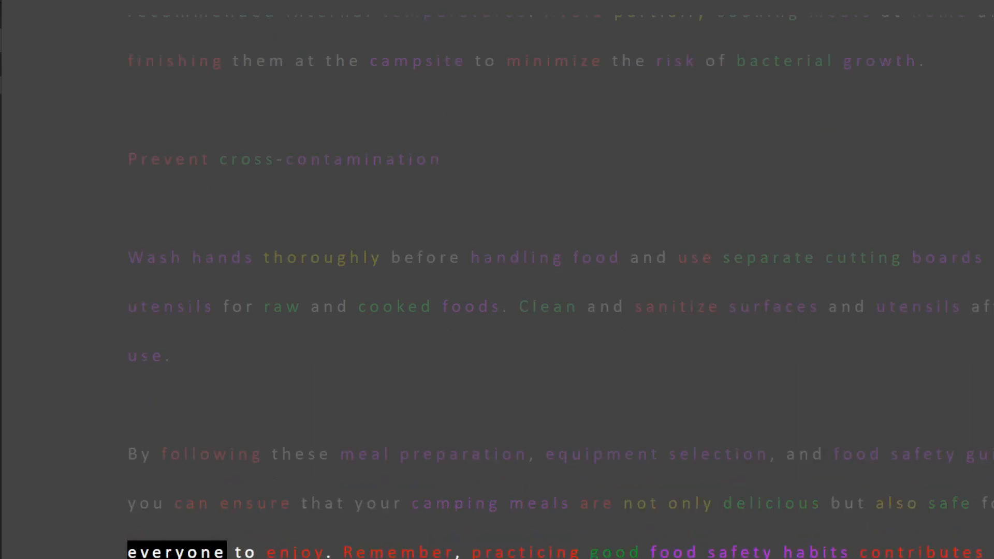
{"action": "scroll", "scroll_direction": "down", "scroll_amount": 3}
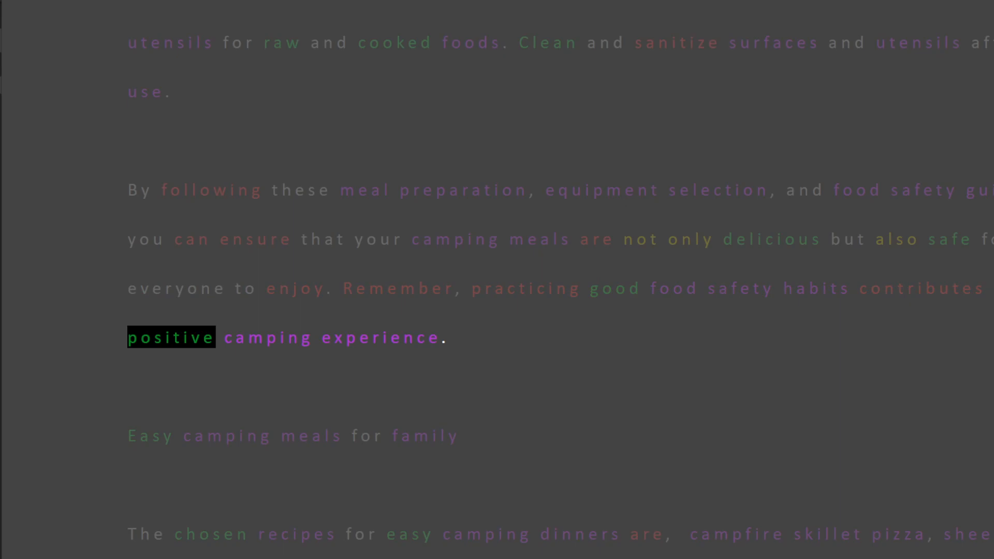
Scroll along as the Easy camping meals for family intro lists the chosen recipes.
{"action": "scroll", "scroll_direction": "down", "scroll_amount": 3}
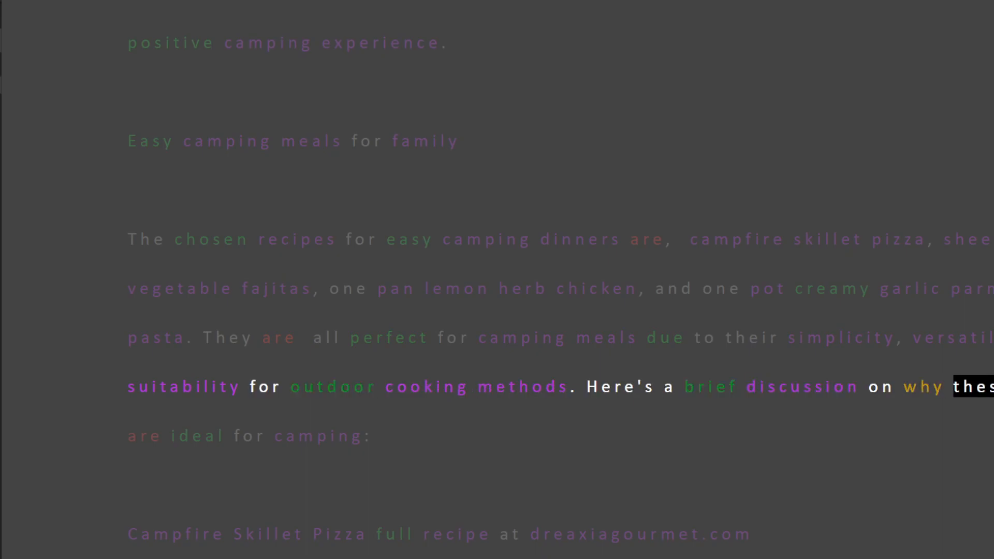
{"action": "scroll", "scroll_direction": "down", "scroll_amount": 3}
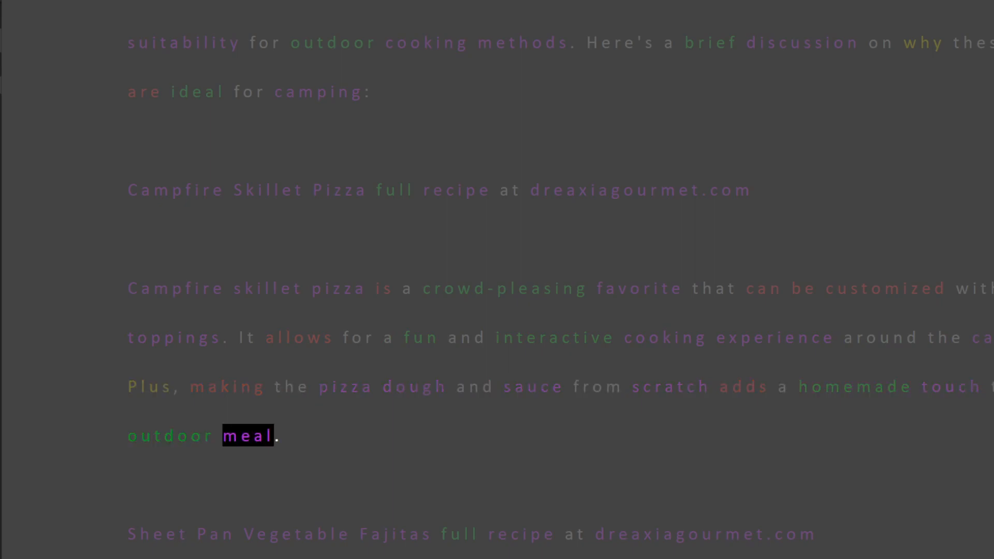
Keep the highlight in view until the Campfire Skillet Pizza paragraph ends on 'meal'.
{"action": "scroll", "scroll_direction": "down", "scroll_amount": 3}
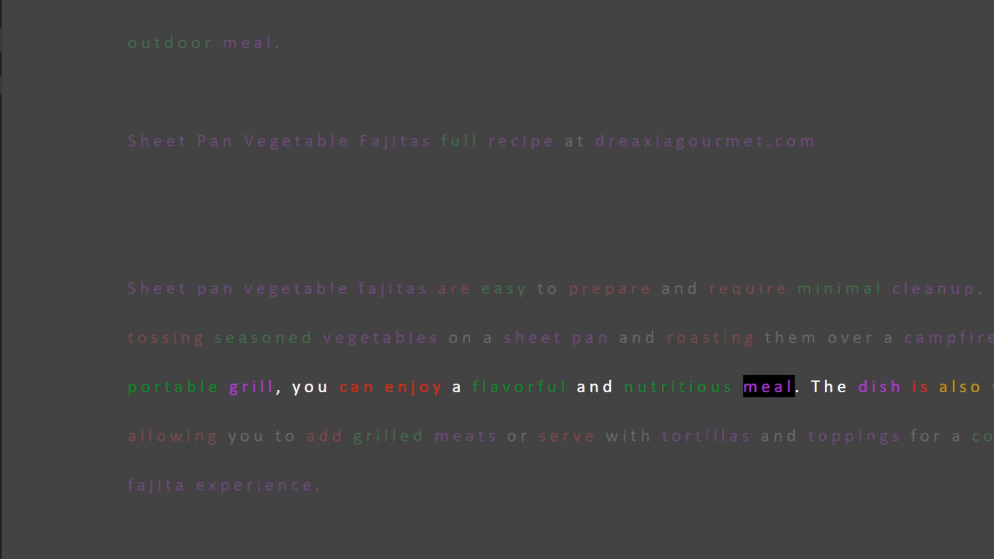
Follow the lemon herb chicken paragraph down to the pasta recipe link line.
{"action": "scroll", "scroll_direction": "down", "scroll_amount": 3}
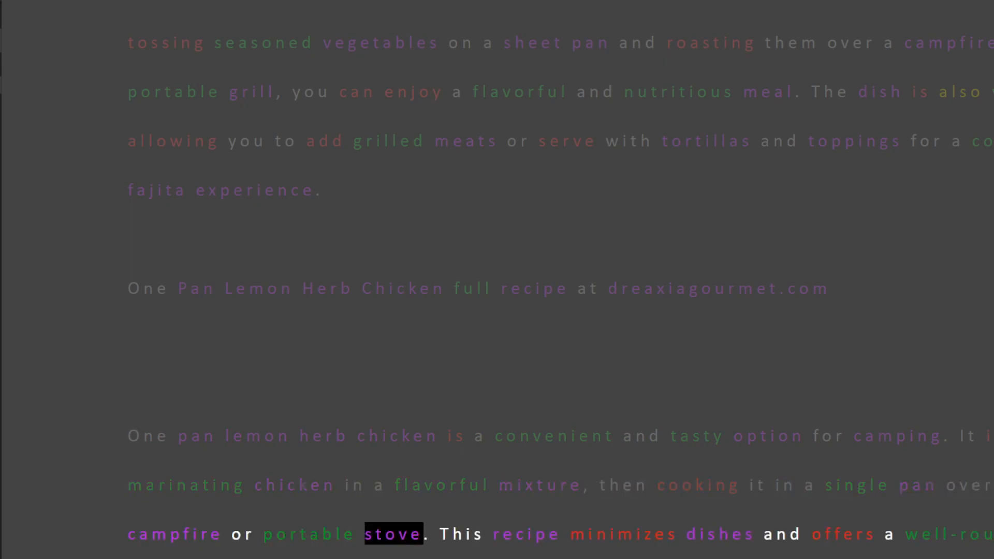
{"action": "scroll", "scroll_direction": "down", "scroll_amount": 3}
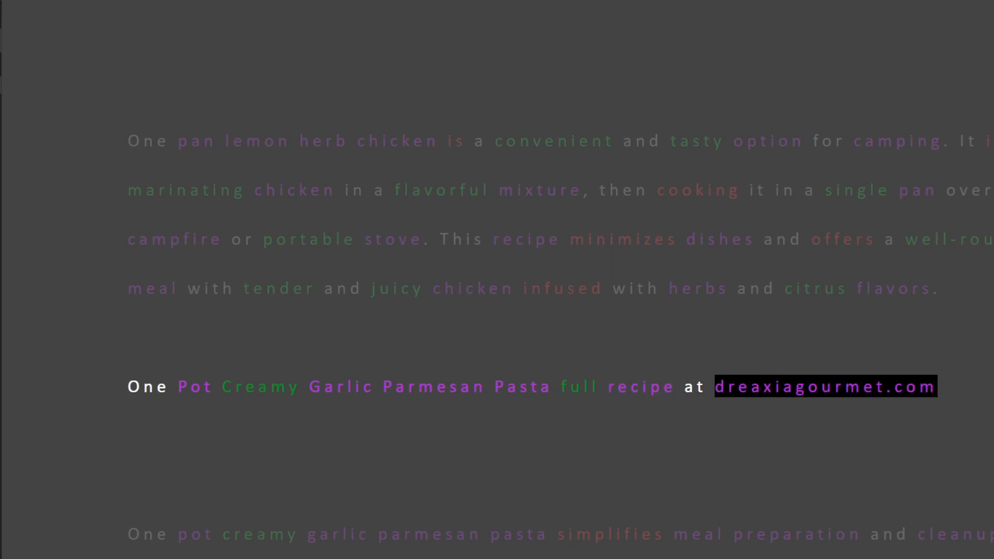
{"action": "scroll", "scroll_direction": "down", "scroll_amount": 3}
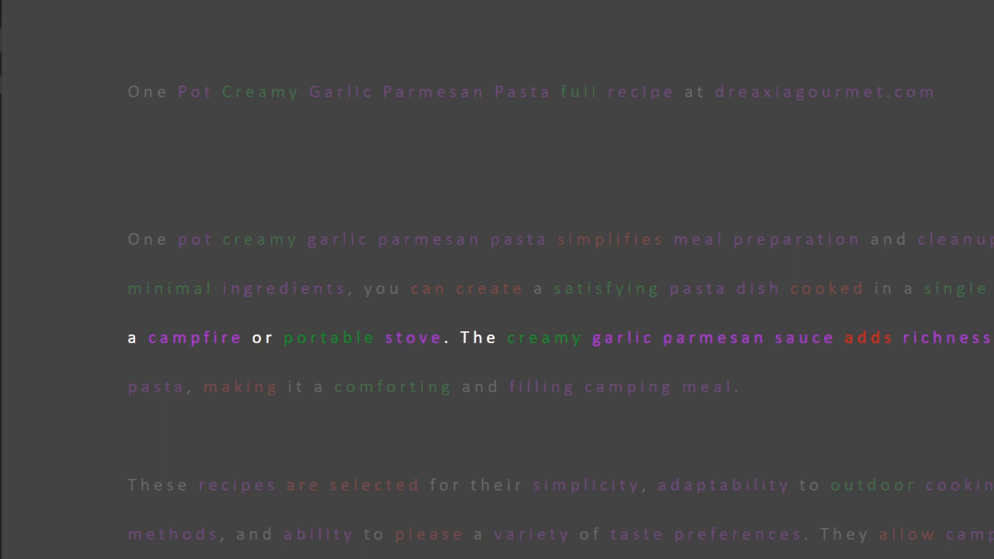
Follow the pasta description and summary paragraph down to the Final recap heading.
{"action": "double_click", "coordinate": [540, 387]}
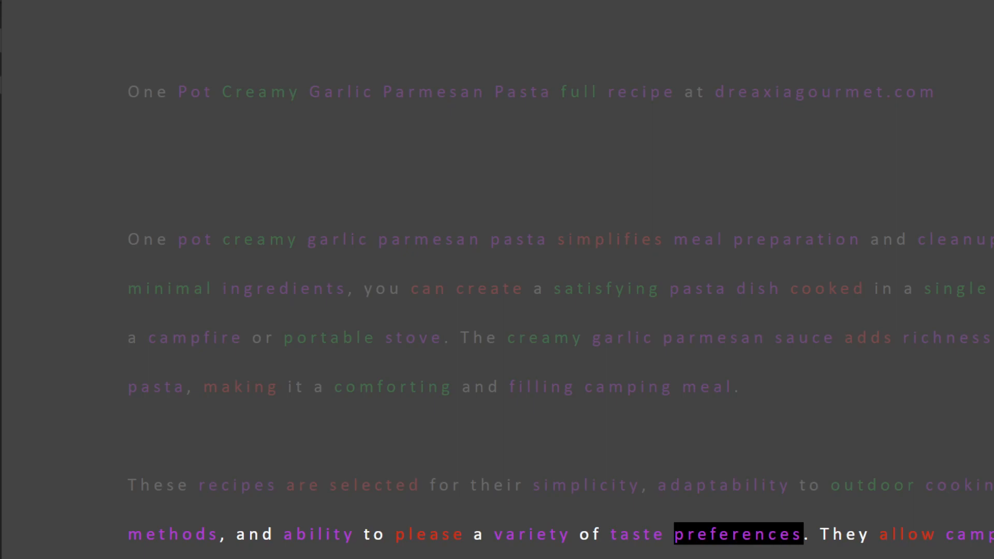
{"action": "scroll", "scroll_direction": "down", "scroll_amount": 3}
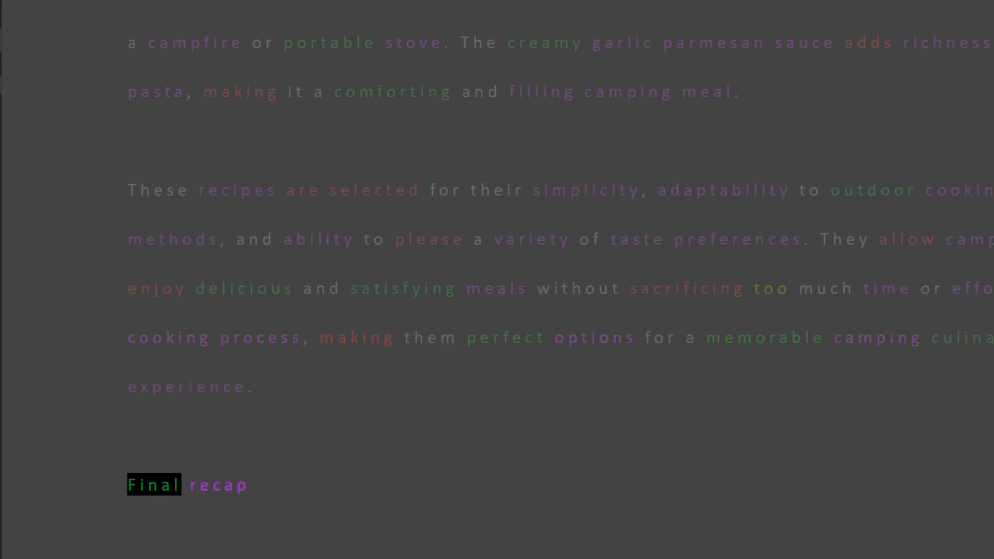
{"action": "scroll", "scroll_direction": "down", "scroll_amount": 3}
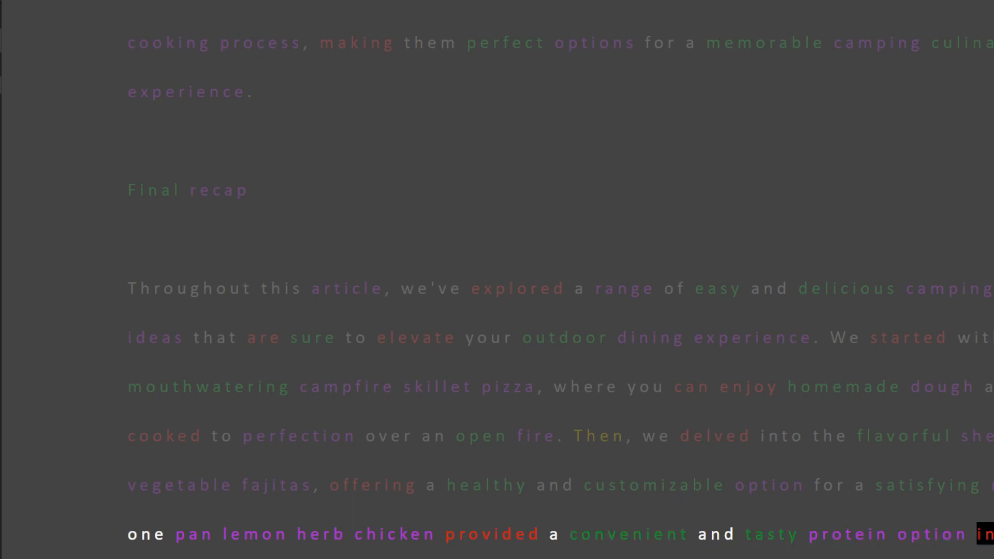
Follow the Final recap's four-meal rundown into the encouragement paragraph.
{"action": "scroll", "scroll_direction": "down", "scroll_amount": 3}
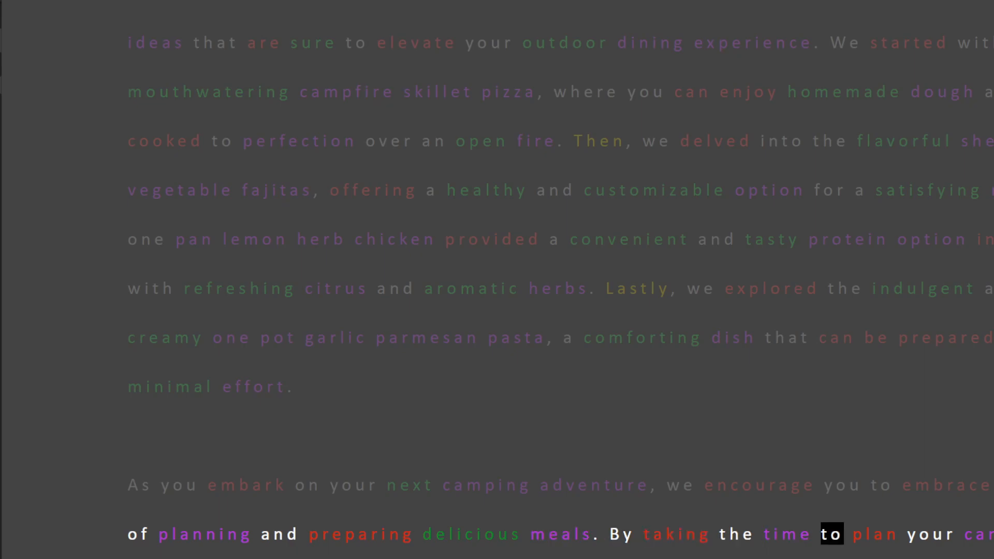
{"action": "scroll", "scroll_direction": "down", "scroll_amount": 3}
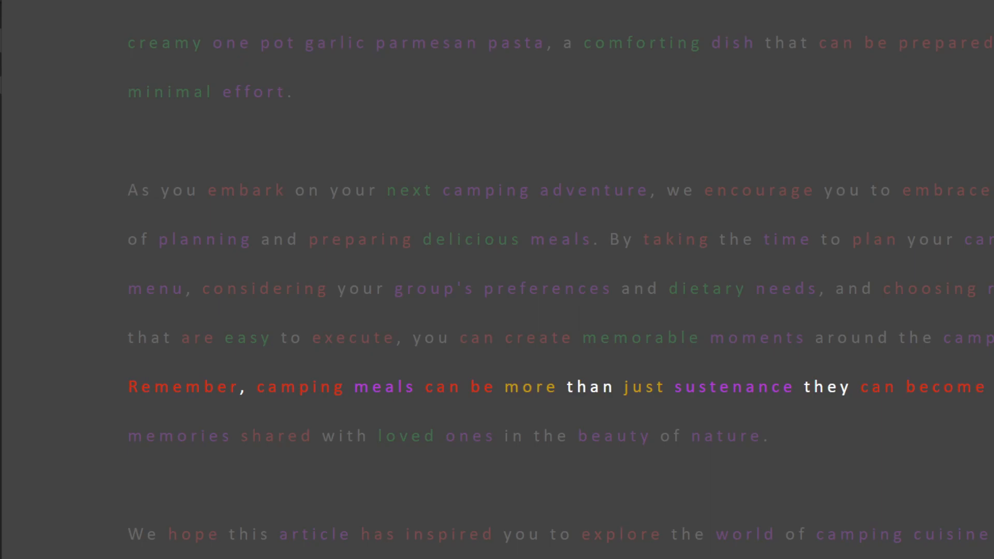
Follow read-aloud through the closing paragraph on outdoor enthusiasts sharing favorite camping meal ideas.
{"action": "double_click", "coordinate": [614, 436]}
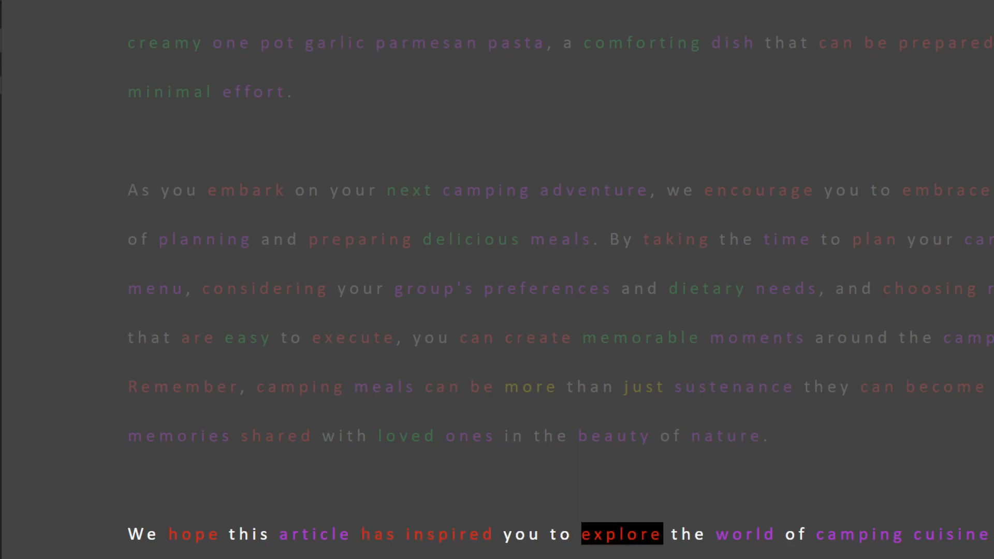
{"action": "scroll", "scroll_direction": "down", "scroll_amount": 3}
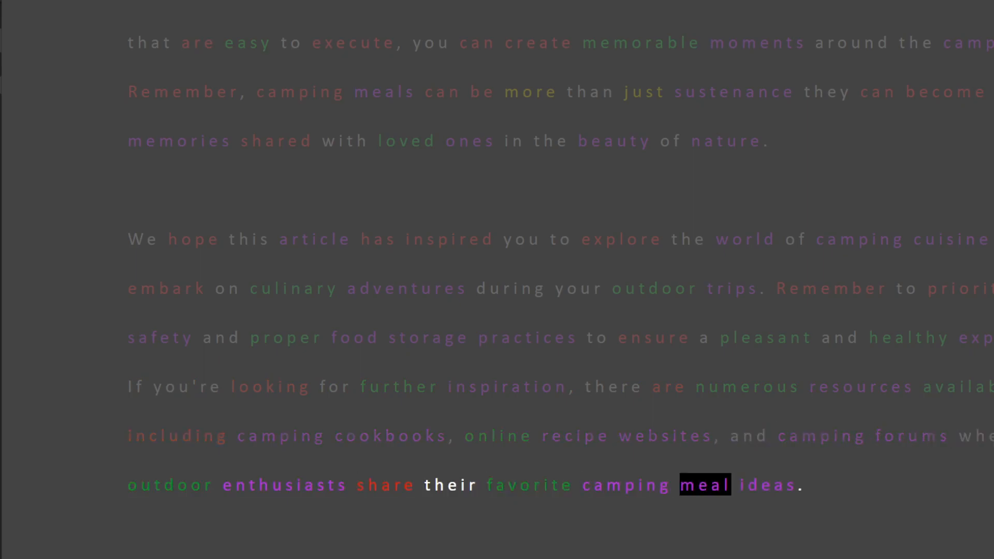
Scroll down as read-aloud voices the Congratulations sign-off, Happy eating, and the From source link.
{"action": "scroll", "scroll_direction": "down", "scroll_amount": 3}
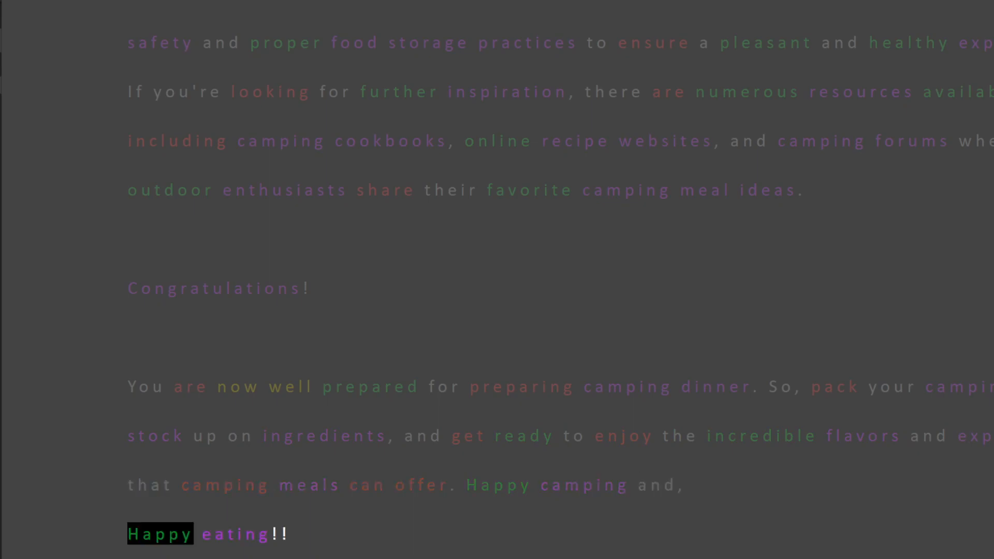
{"action": "scroll", "scroll_direction": "down", "scroll_amount": 3}
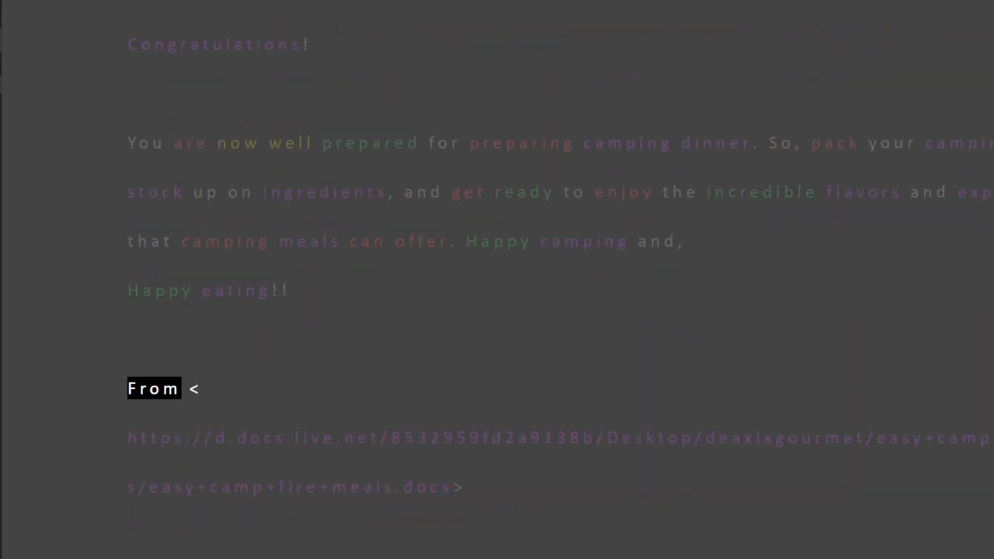